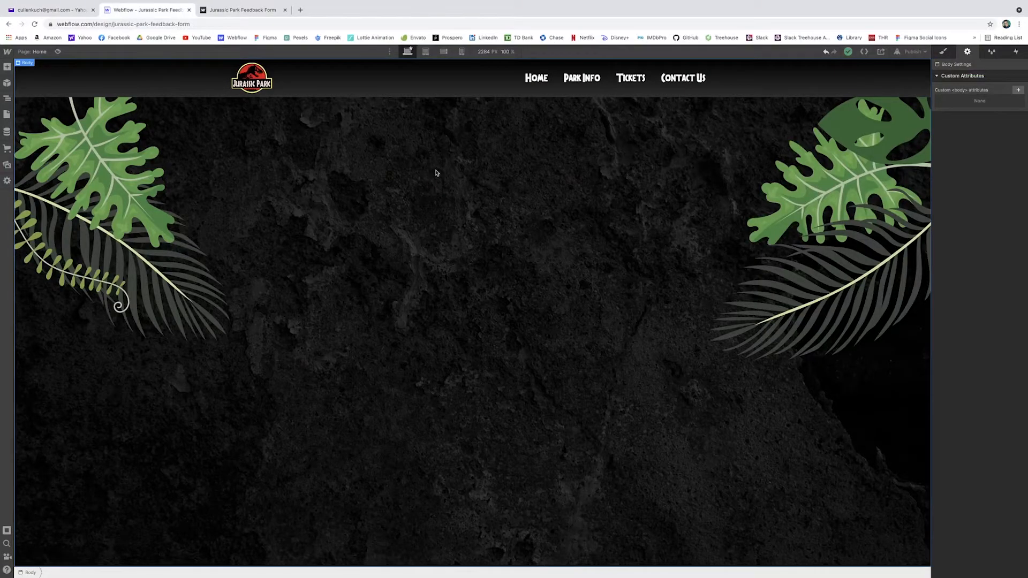
# Step: Assign the existing 'Form Section' class to the empty section beneath the navigation bar
pyautogui.click(6, 67)
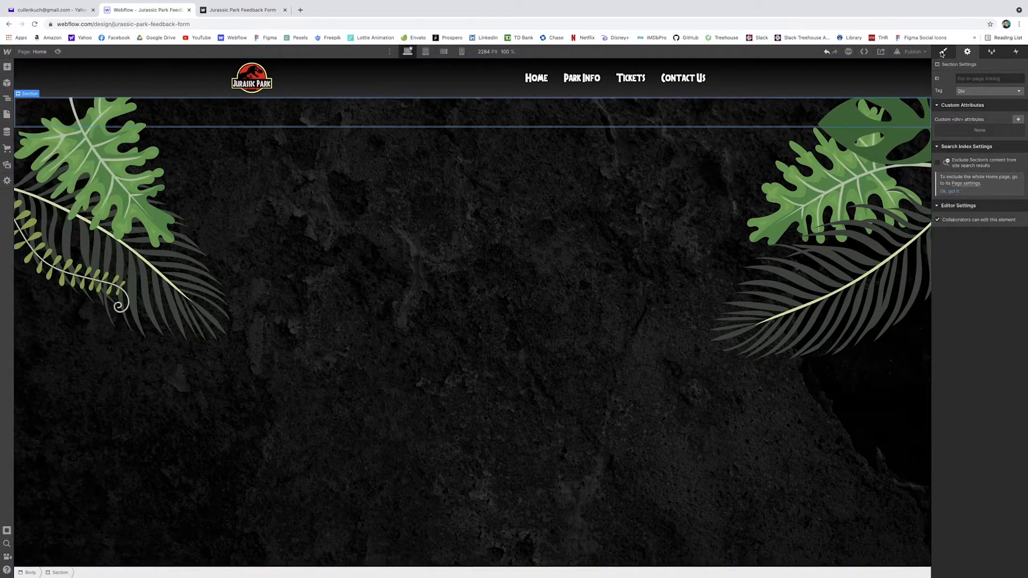
pyautogui.click(944, 51)
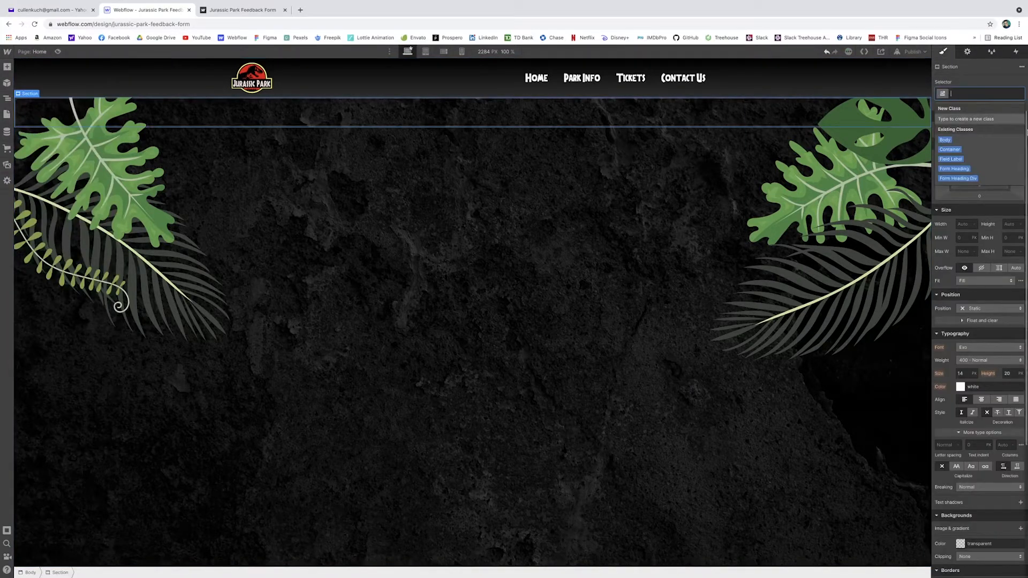
pyautogui.write('for')
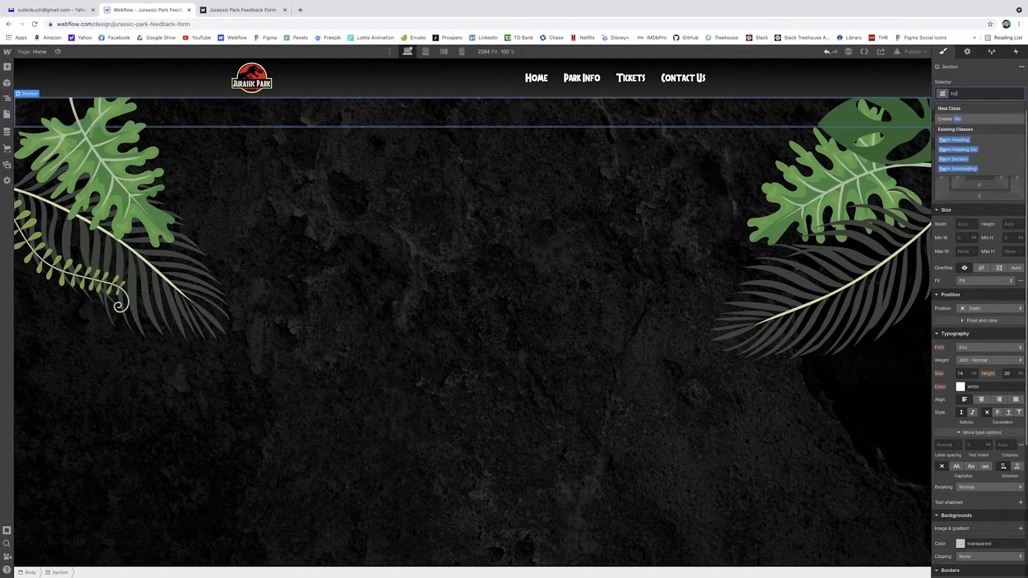
pyautogui.click(954, 159)
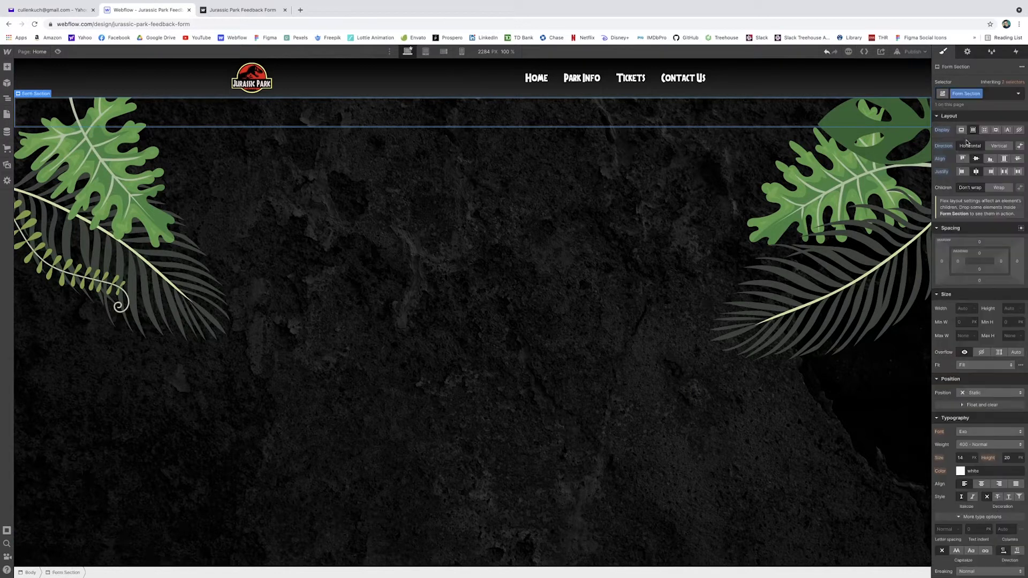